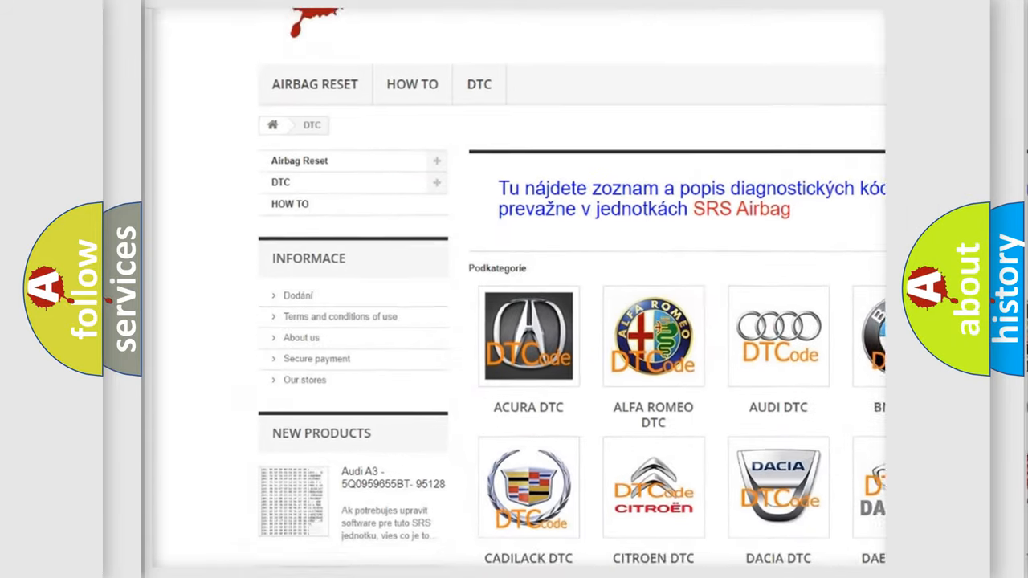
pyautogui.scroll(-3)
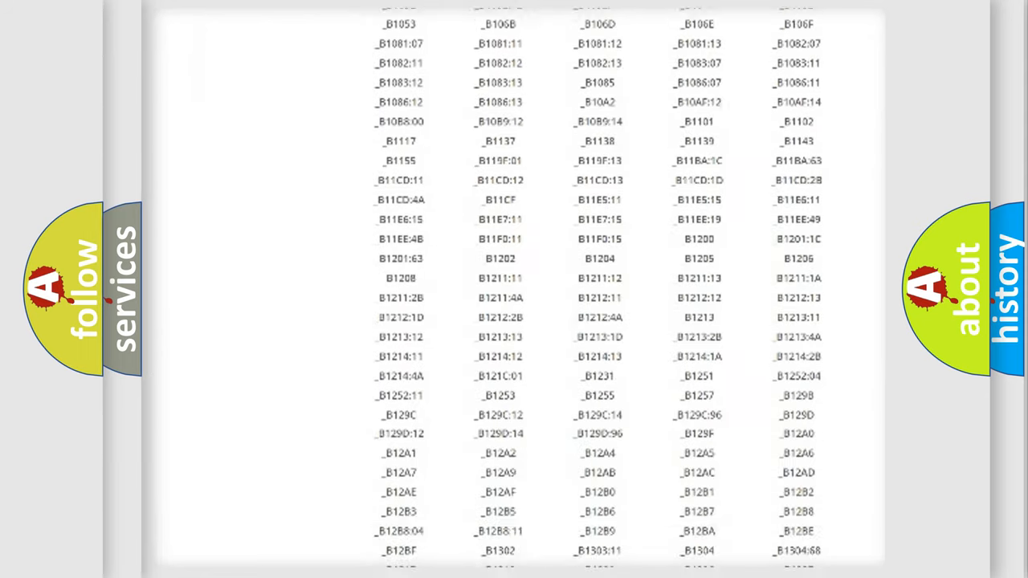
pyautogui.scroll(-3)
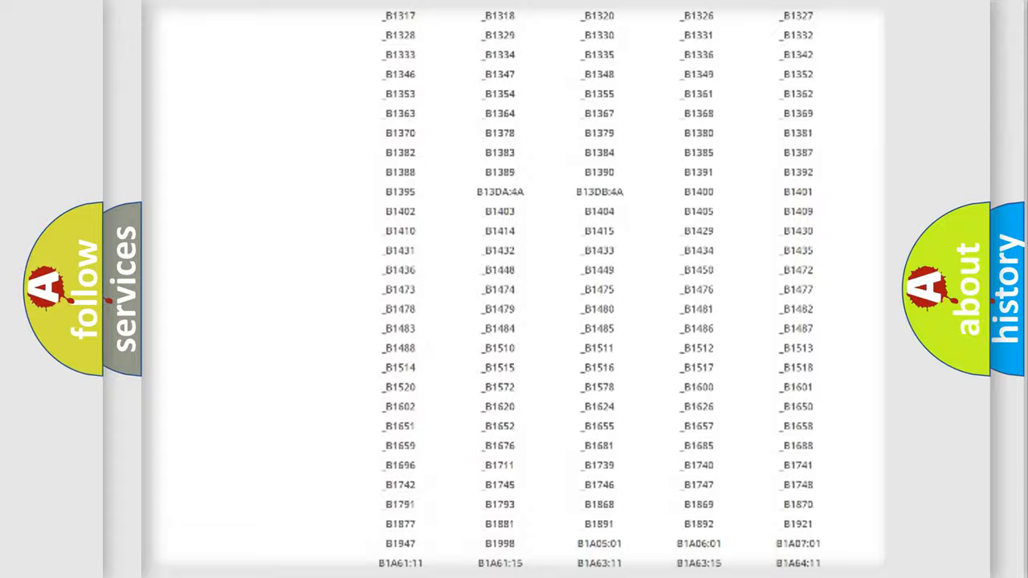